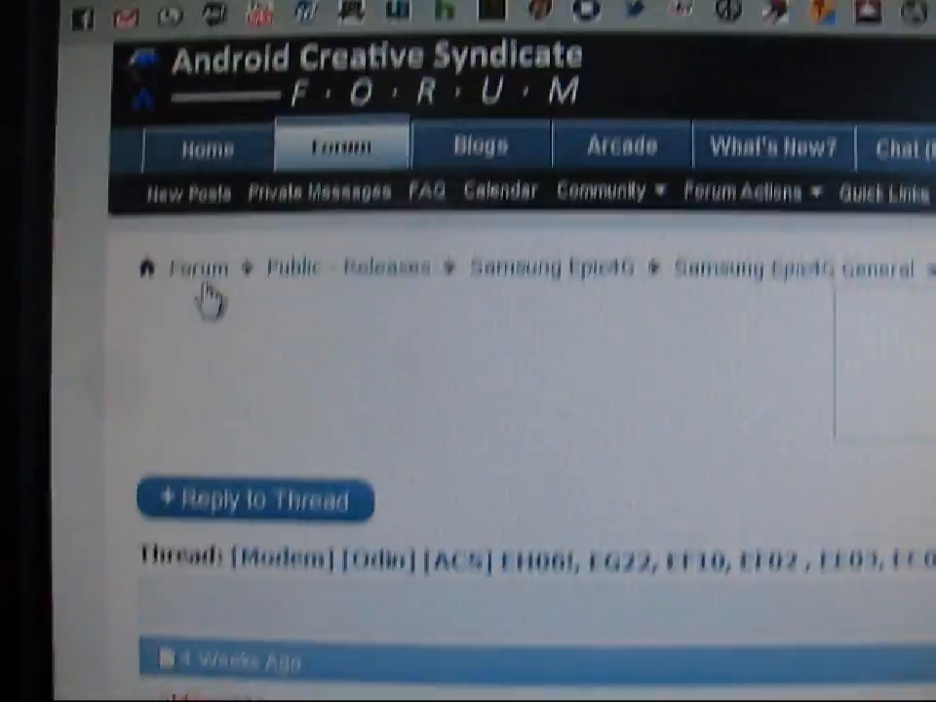
scroll(down, 3)
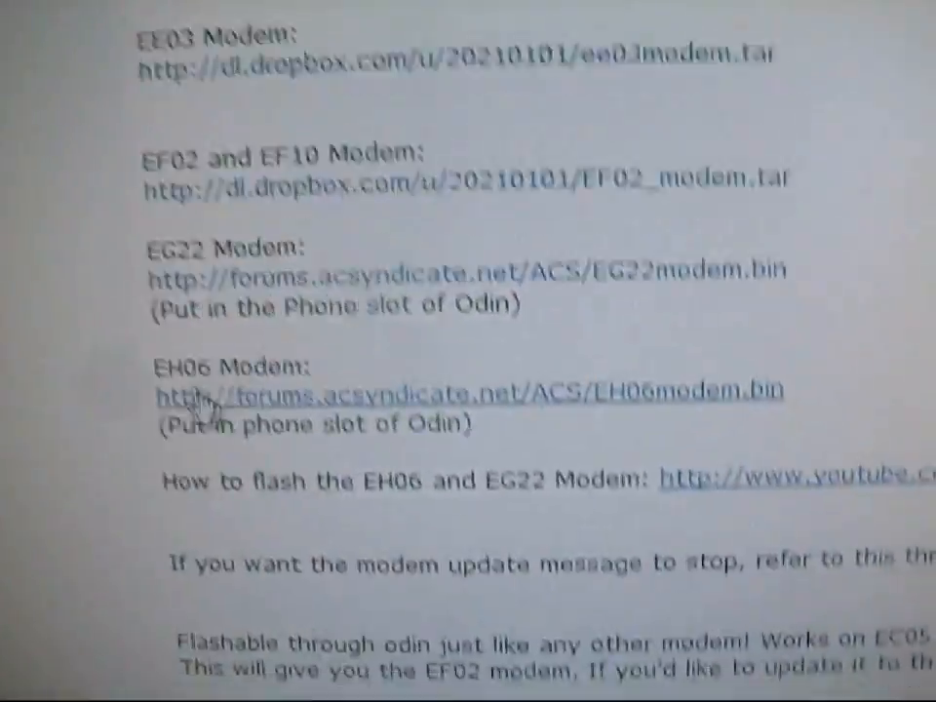
scroll(down, 3)
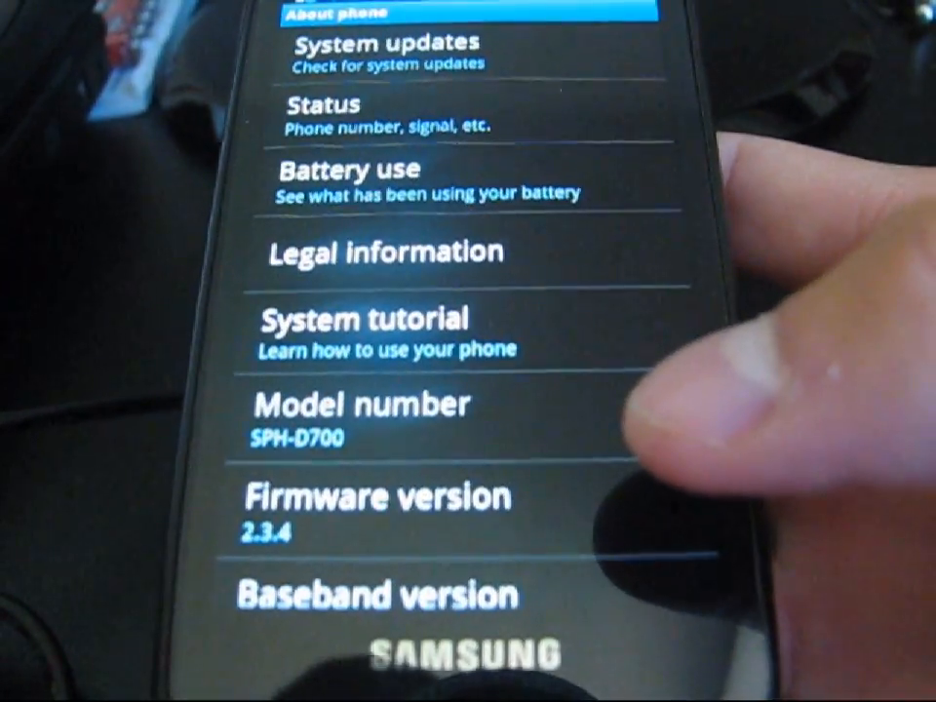
scroll(down, 3)
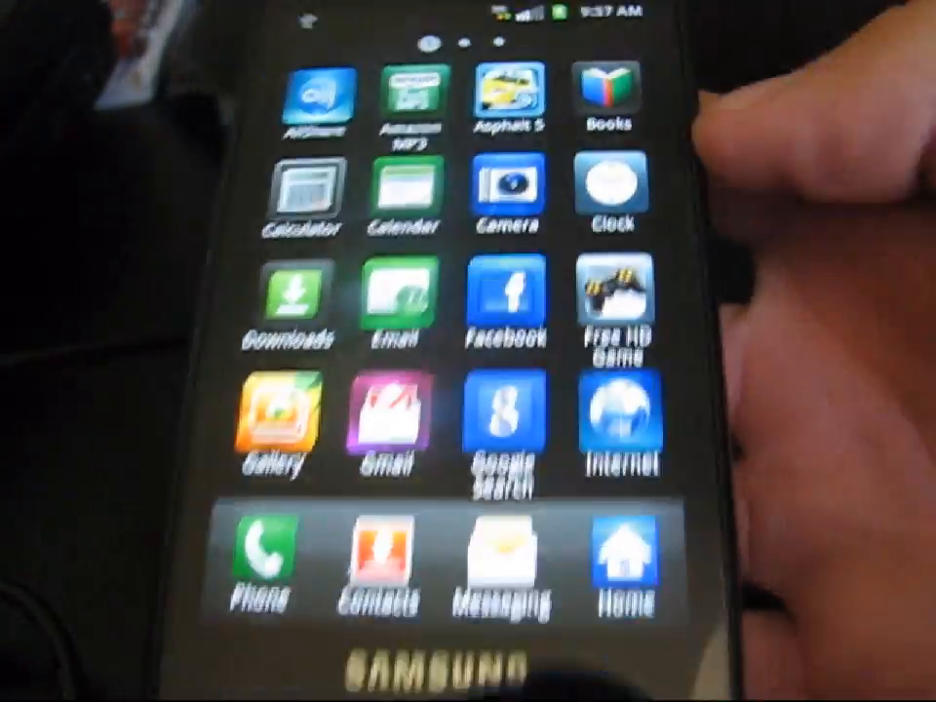
scroll(down, 3)
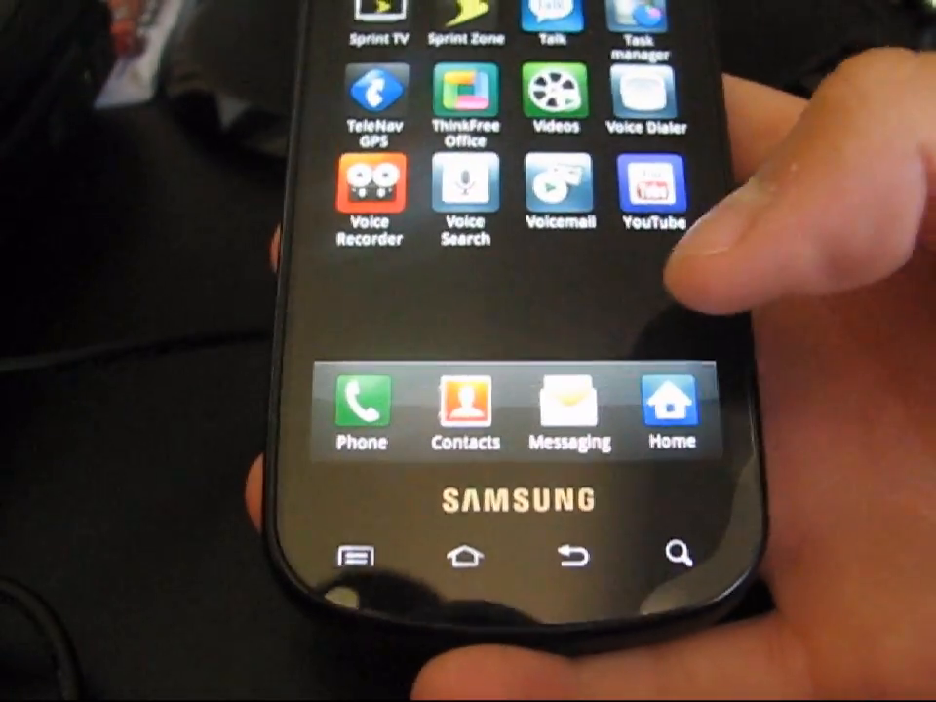
scroll(up, 3)
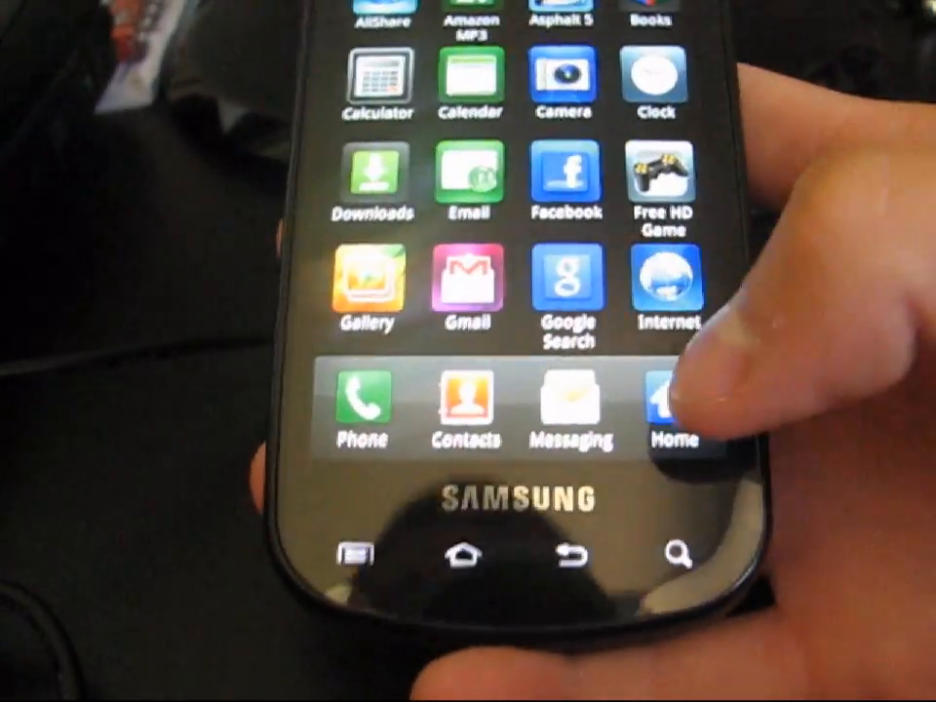